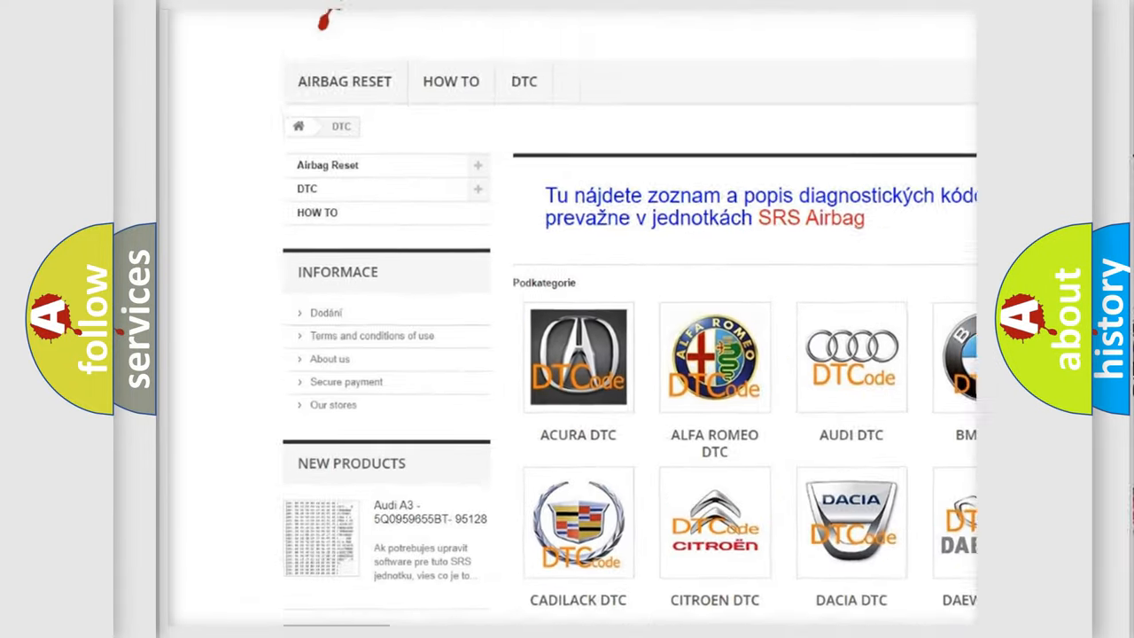
scroll("down", 3)
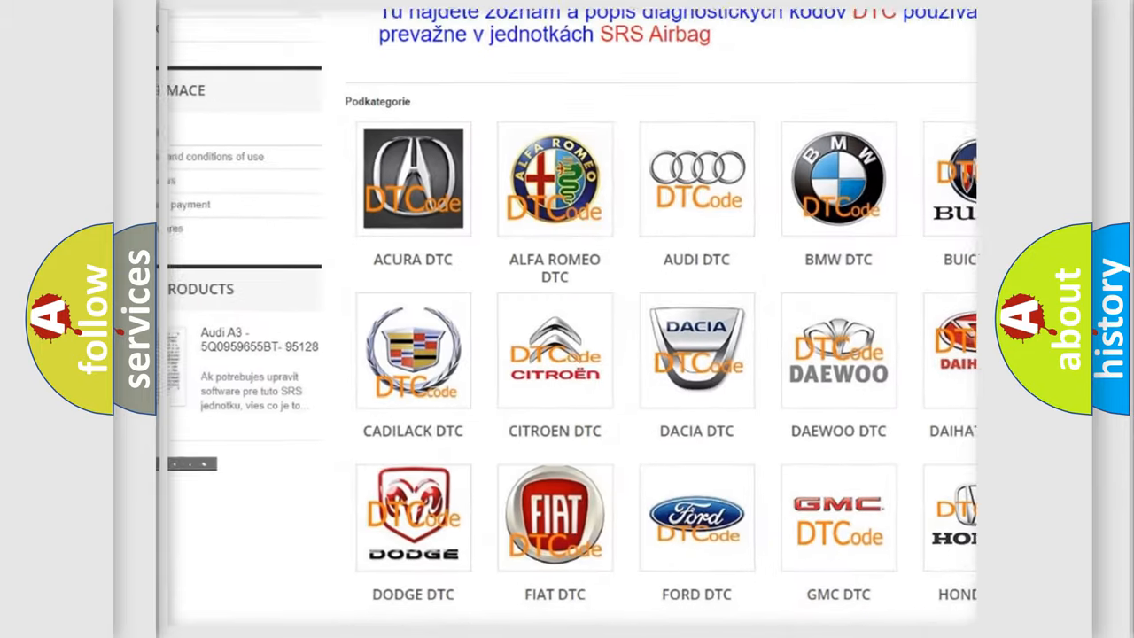
scroll("down", 3)
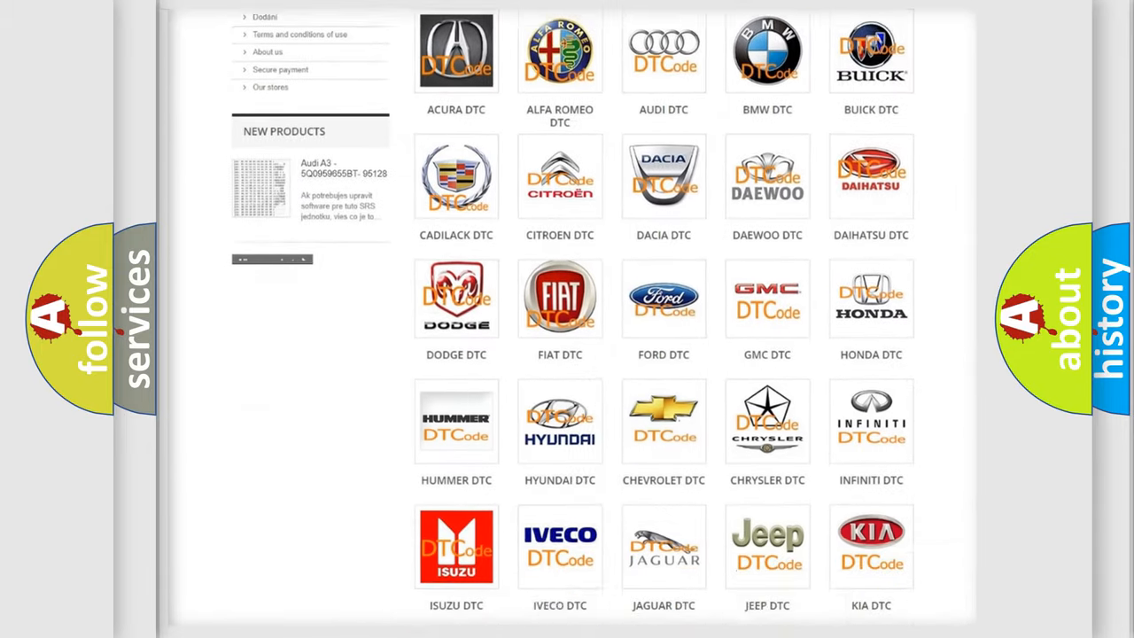
scroll("down", 3)
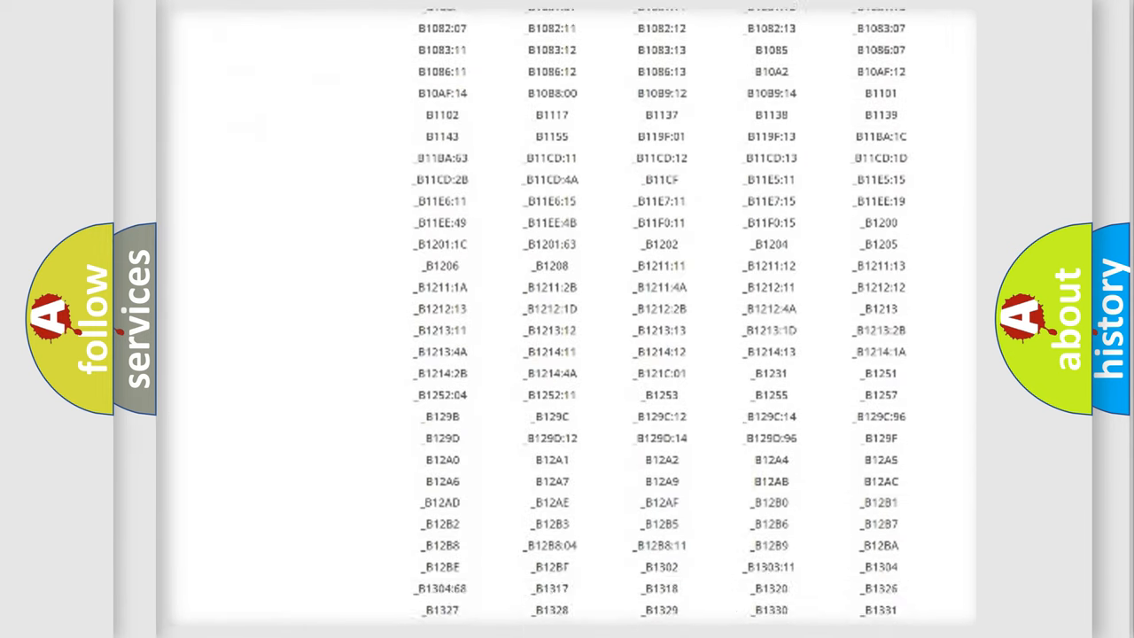
scroll("down", 3)
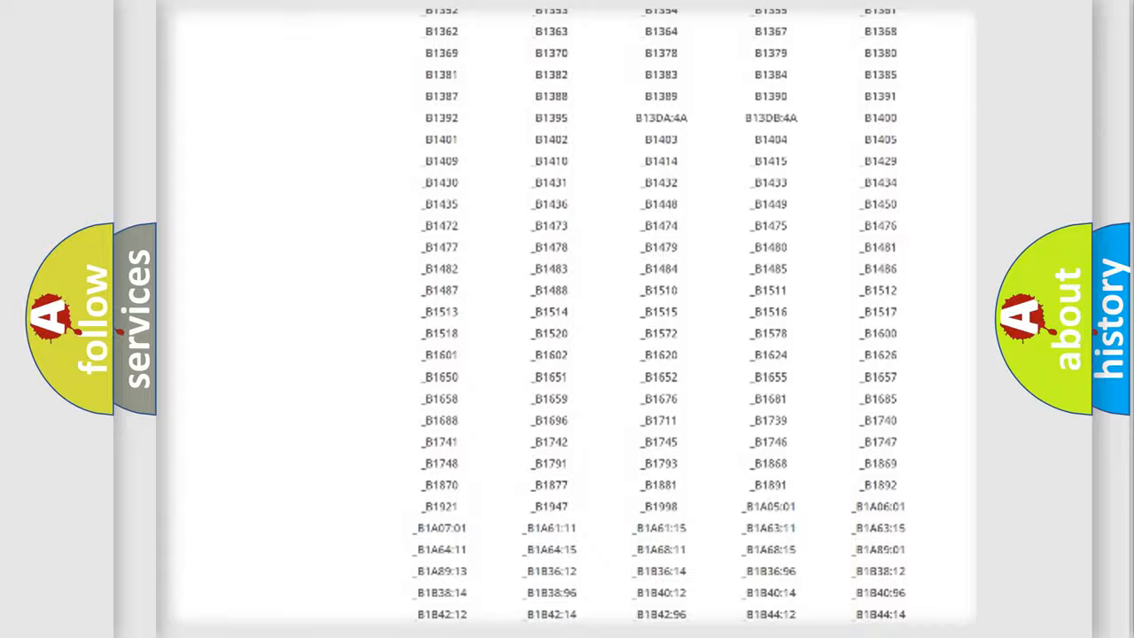